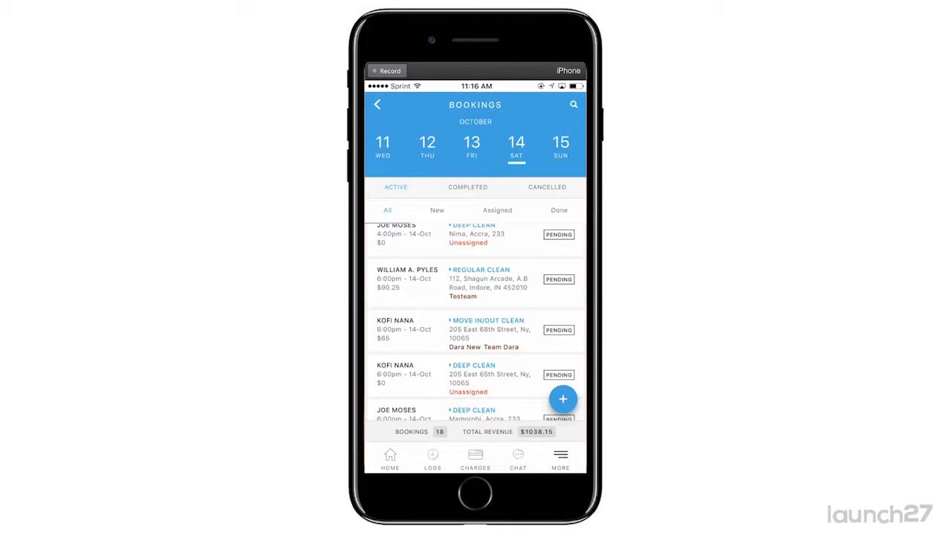
Scroll the Saturday 14 Oct bookings until the unassigned 6:00pm Deep Clean booking shows.
{"action": "scroll", "scroll_direction": "up", "scroll_amount": 3}
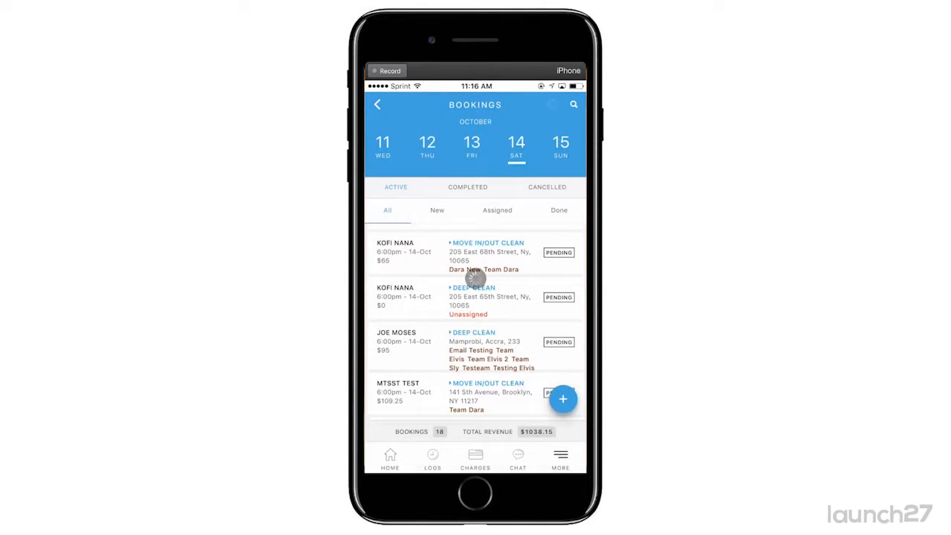
Select the unassigned Deep Clean booking and choose Dara, Dara New and Team Dara as teams.
{"action": "left_click", "coordinate": [473, 289]}
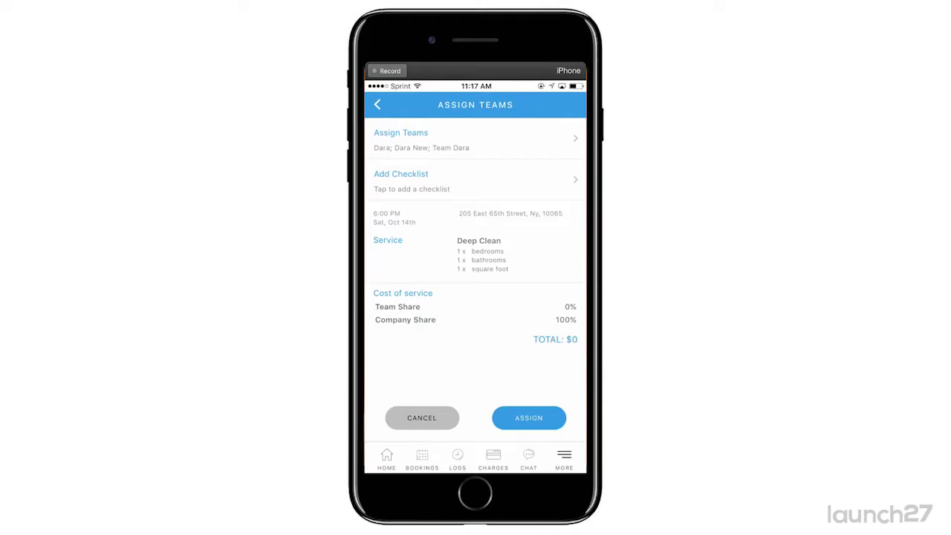
Attach Chris Checklist to the Deep Clean booking from the available checklists.
{"action": "left_click", "coordinate": [475, 180]}
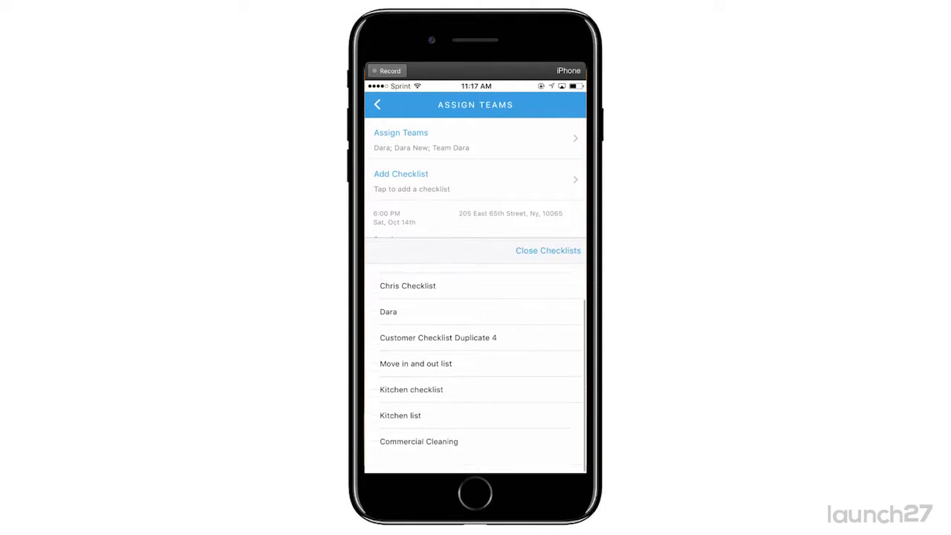
{"action": "scroll", "scroll_direction": "down", "scroll_amount": 3}
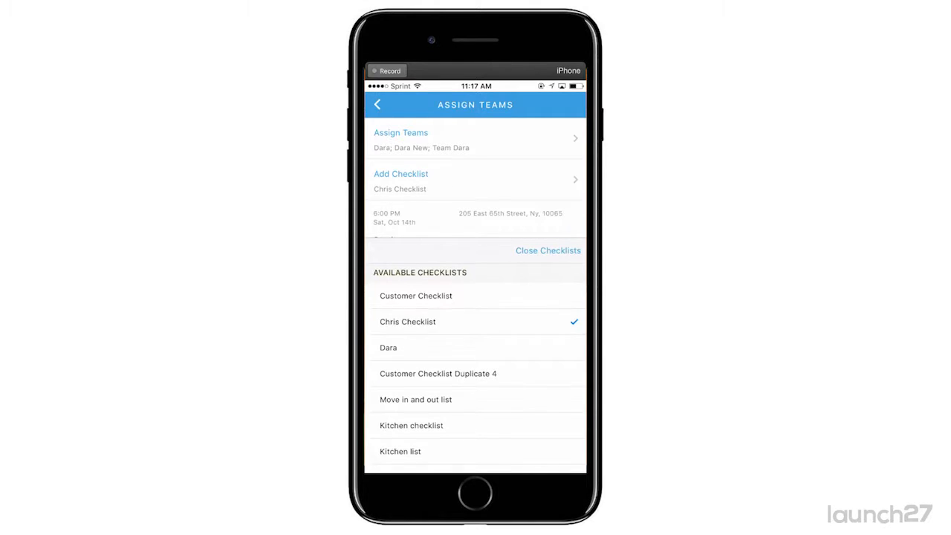
{"action": "left_click", "coordinate": [547, 250]}
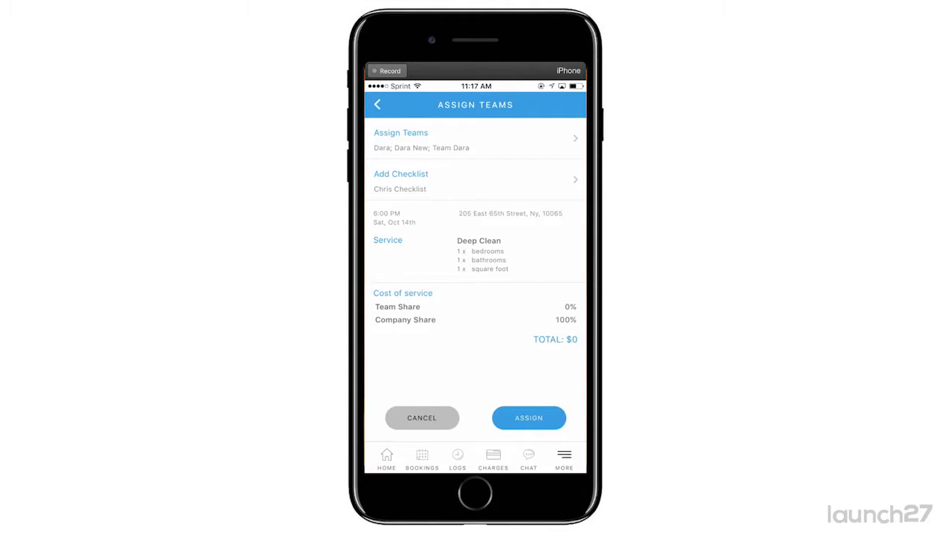
Assign the booking and confirm, returning to the list with the 'successfully assigned' notice.
{"action": "left_click", "coordinate": [529, 418]}
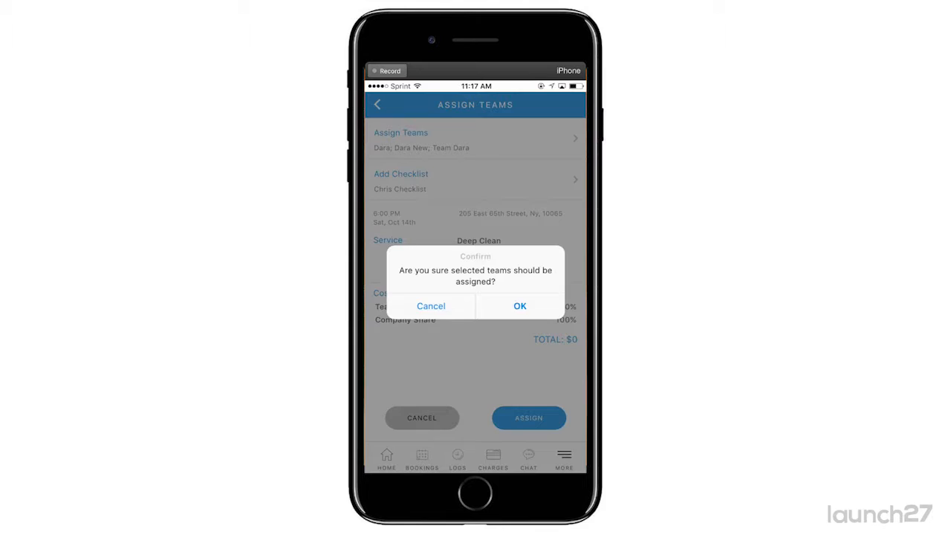
{"action": "left_click", "coordinate": [520, 306]}
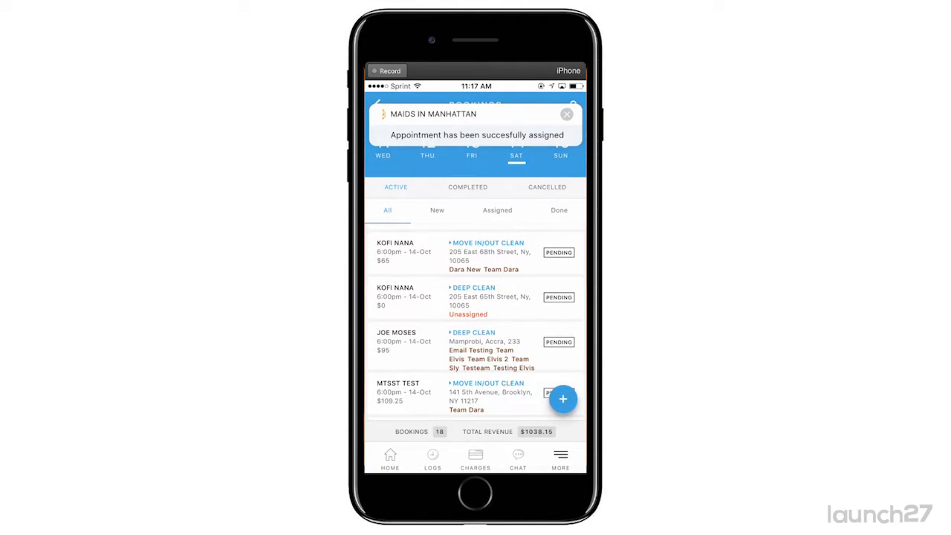